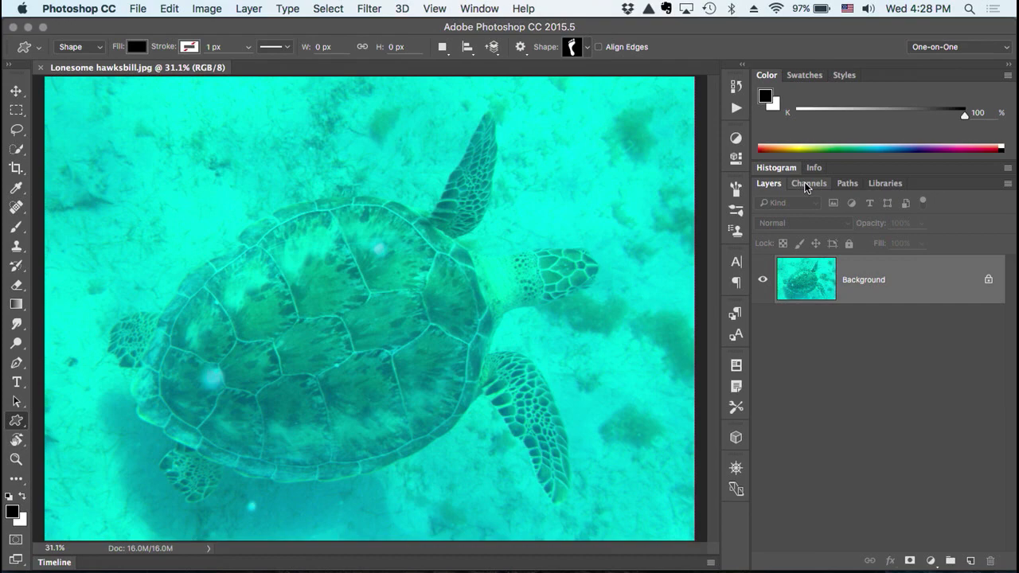
# - Create a Levels 1 adjustment layer from the Adjustments panel
pyautogui.click(841, 357)
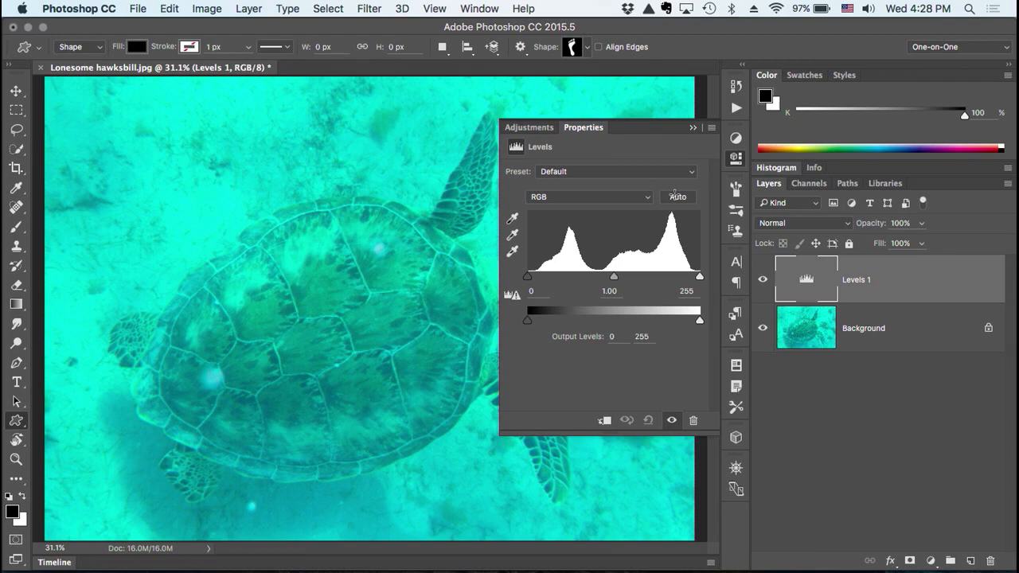
# - Apply Auto levels, then bring up the Auto Color Correction Options for per-channel contrast
pyautogui.click(677, 197)
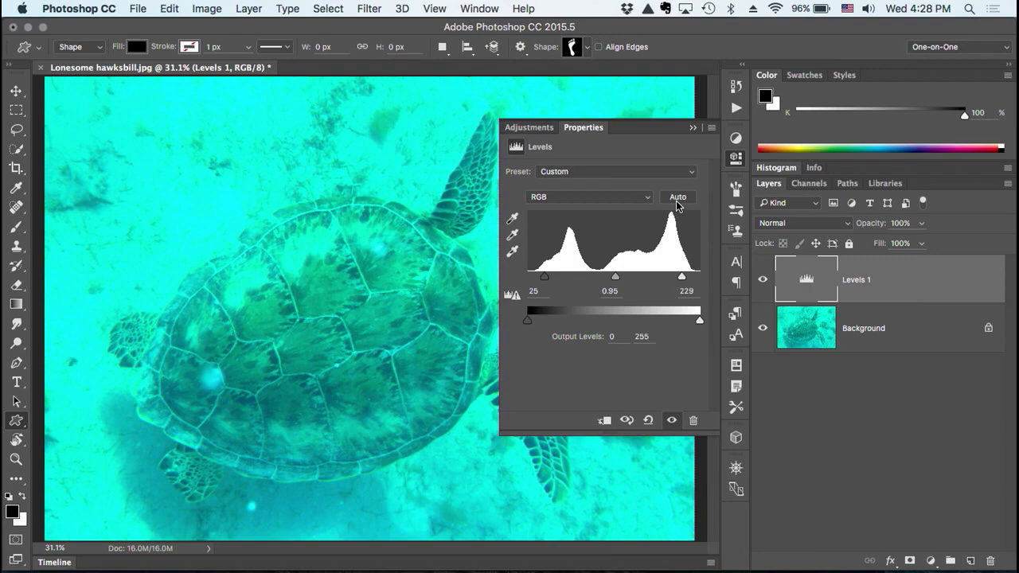
pyautogui.click(678, 198)
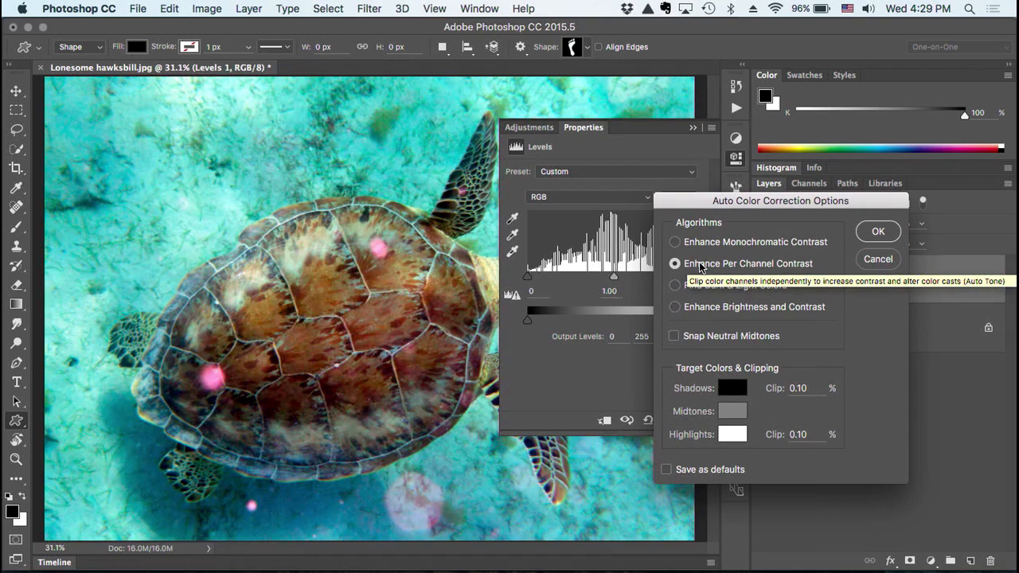
# - Confirm Enhance Per Channel Contrast so the cyan cast is removed
pyautogui.click(877, 231)
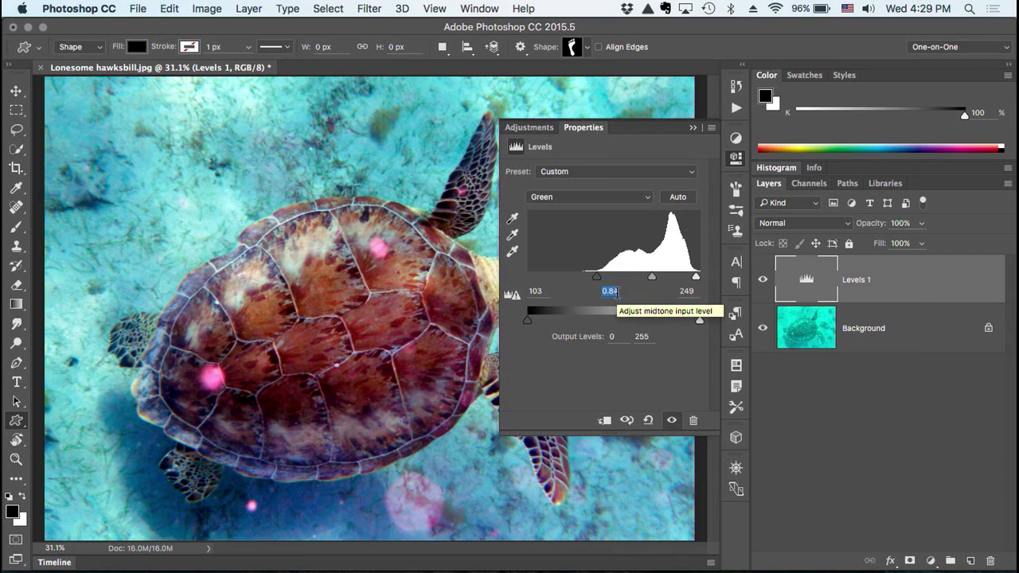
# - Inspect the Red channel's corrected levels, then return to the RGB composite
pyautogui.click(589, 198)
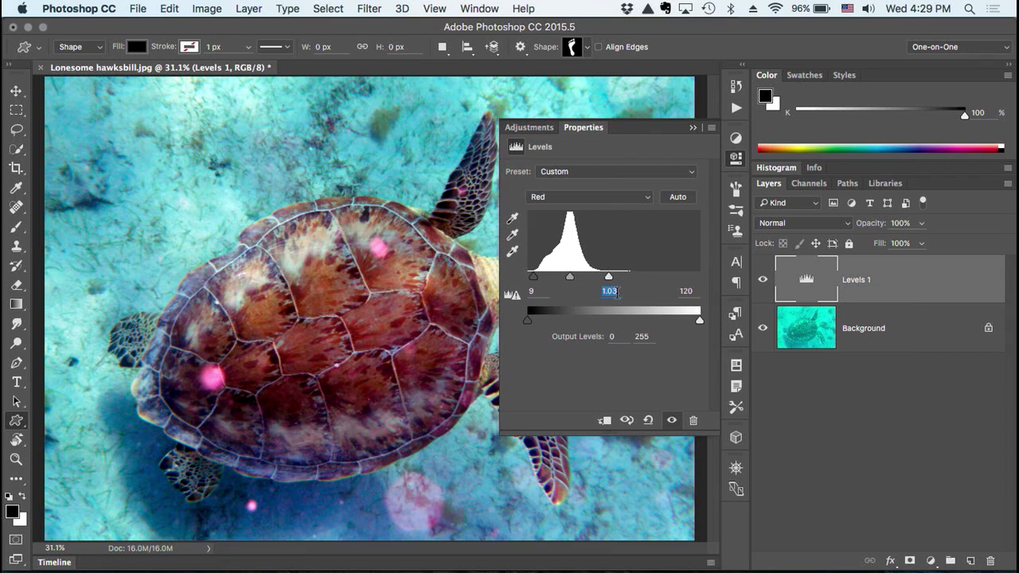
pyautogui.click(589, 198)
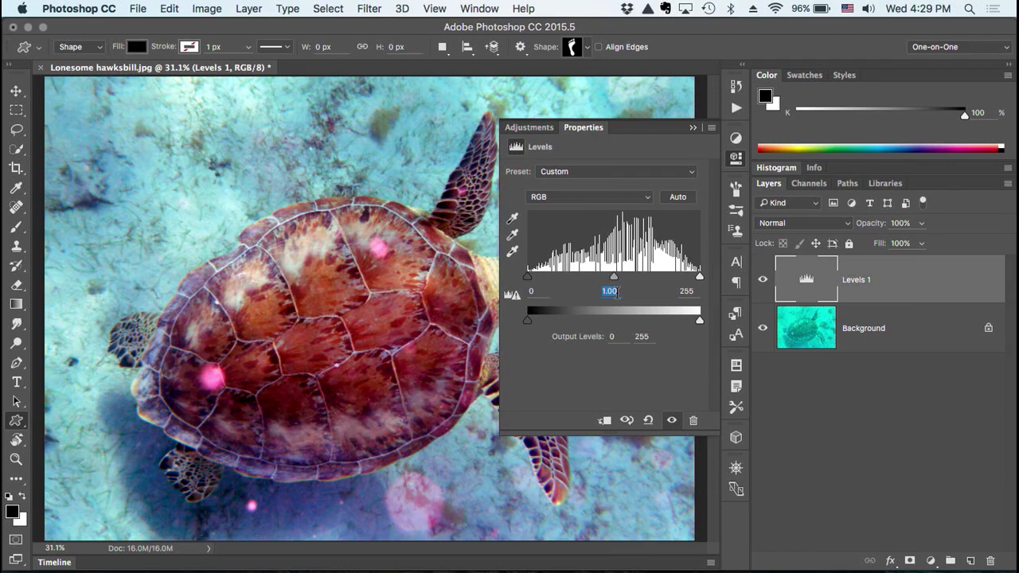